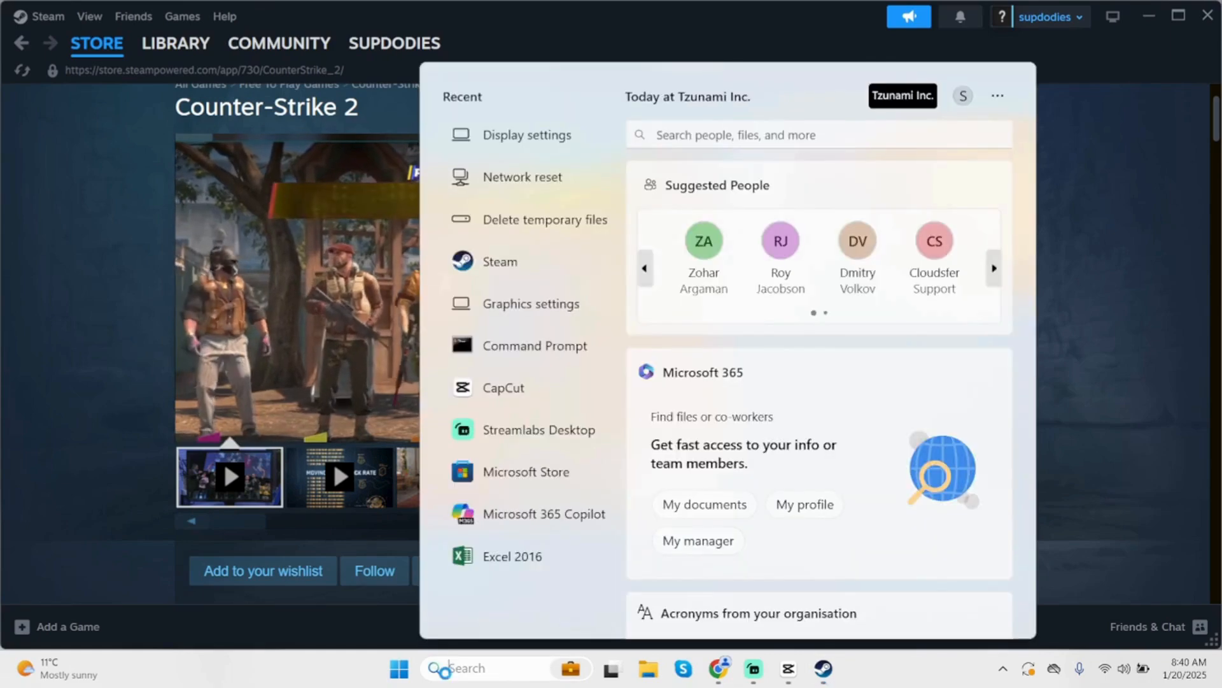
# - Search the Start menu for 'graphics settings'
pyautogui.write('graphics settings')
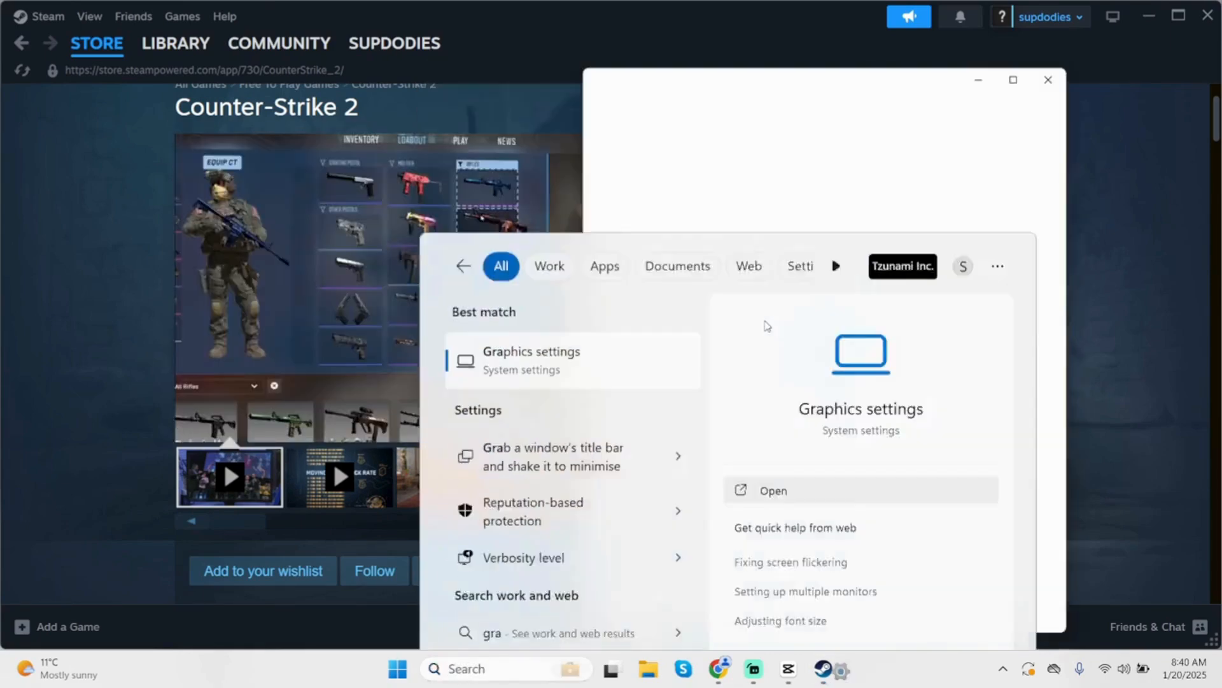
# - Open the Graphics settings page and expand Advanced graphics settings
pyautogui.click(772, 490)
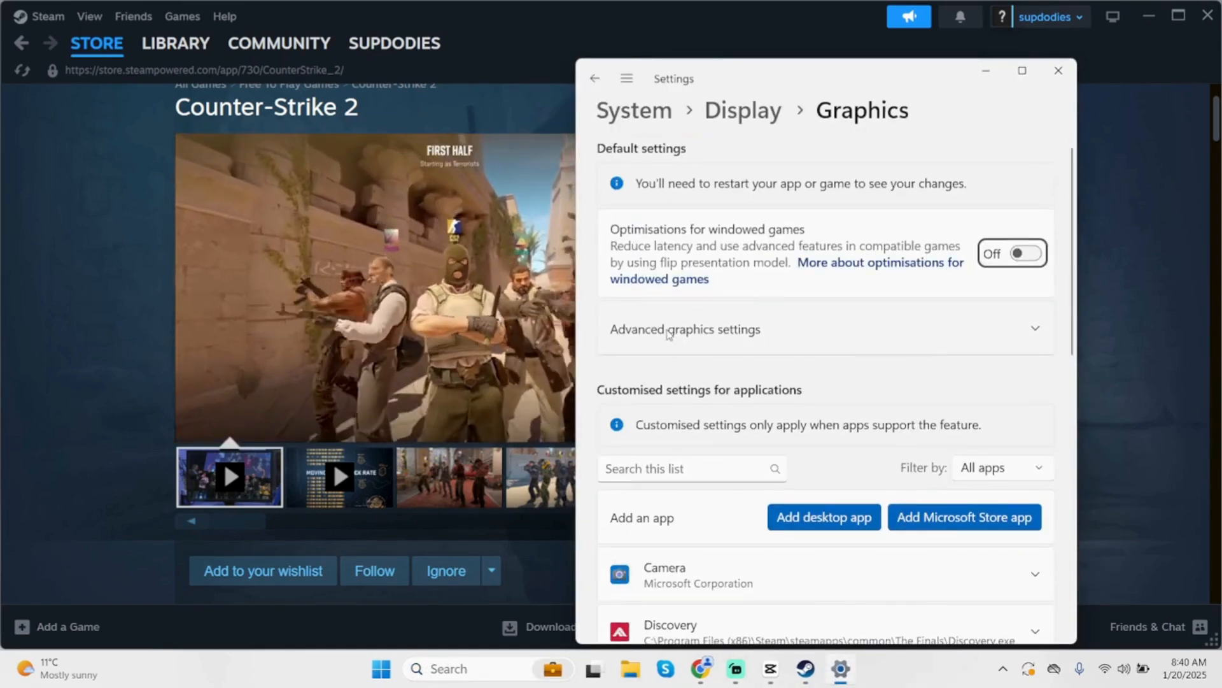
pyautogui.click(684, 329)
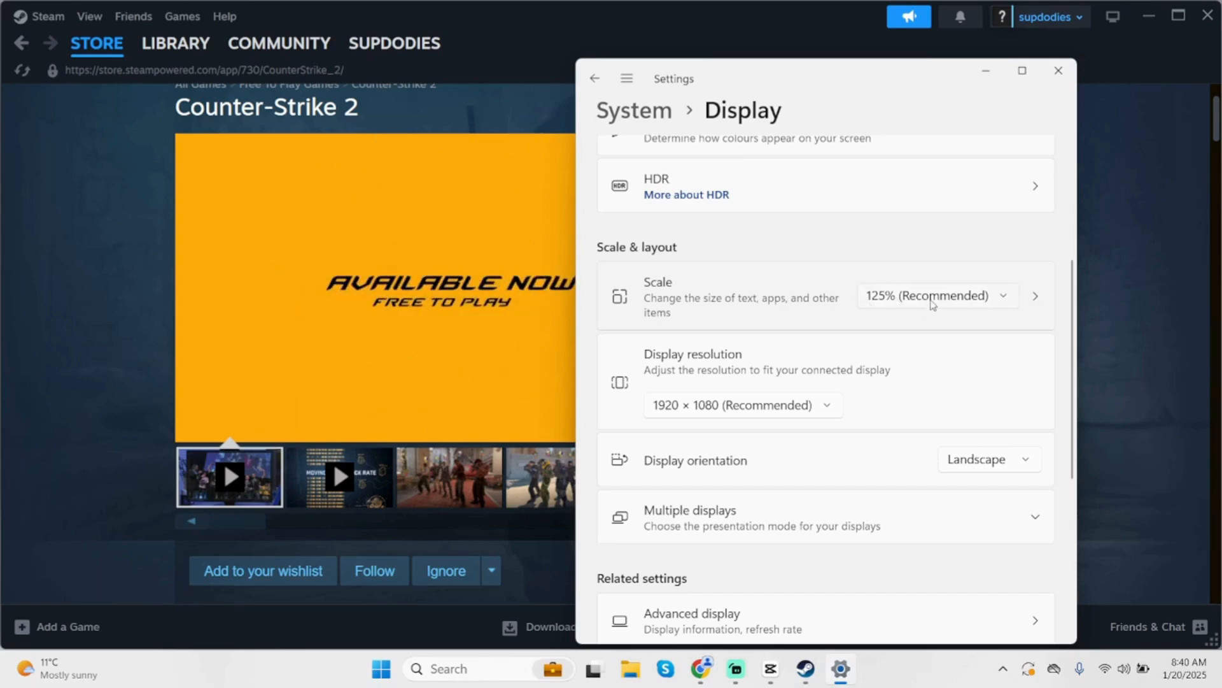
# - Set the display resolution to 1920 × 1080 (Recommended) under Scale & layout
pyautogui.scroll(-3)
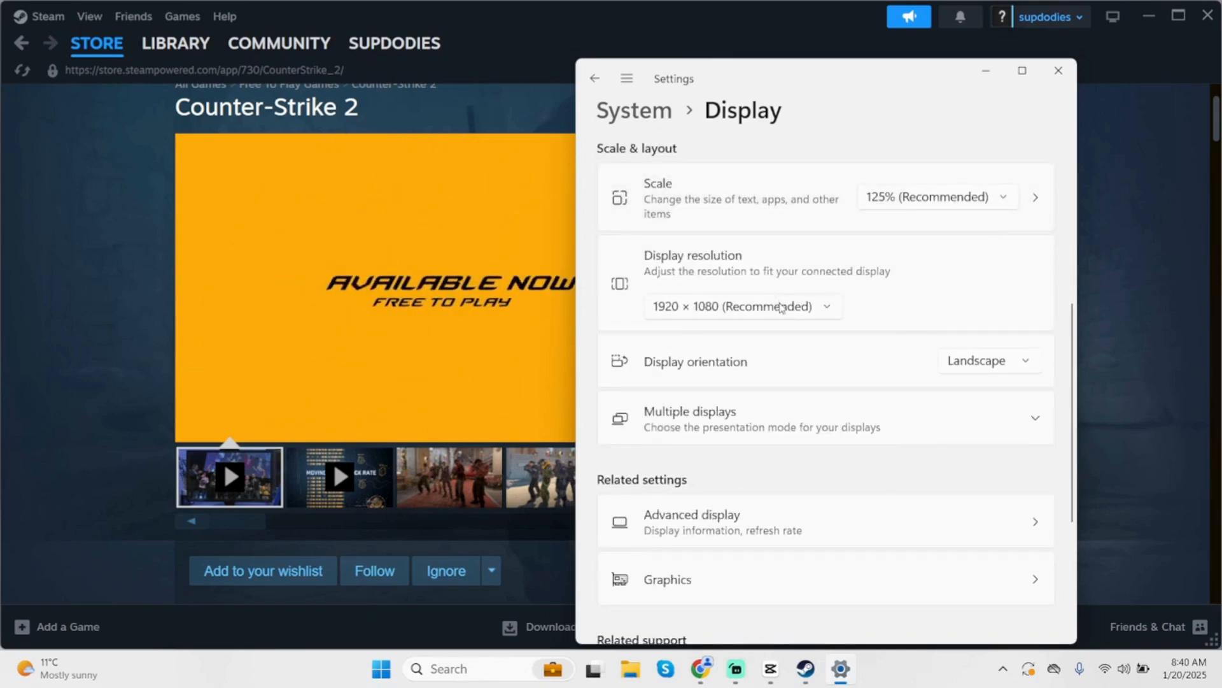
pyautogui.click(741, 306)
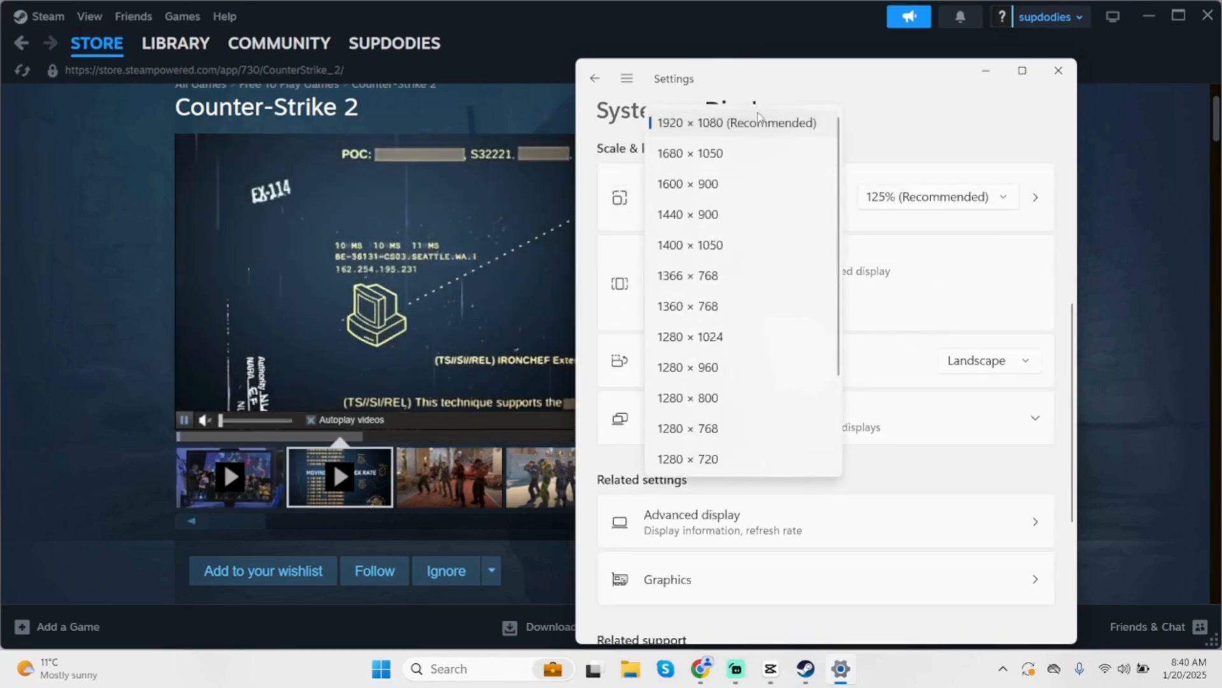
pyautogui.click(736, 122)
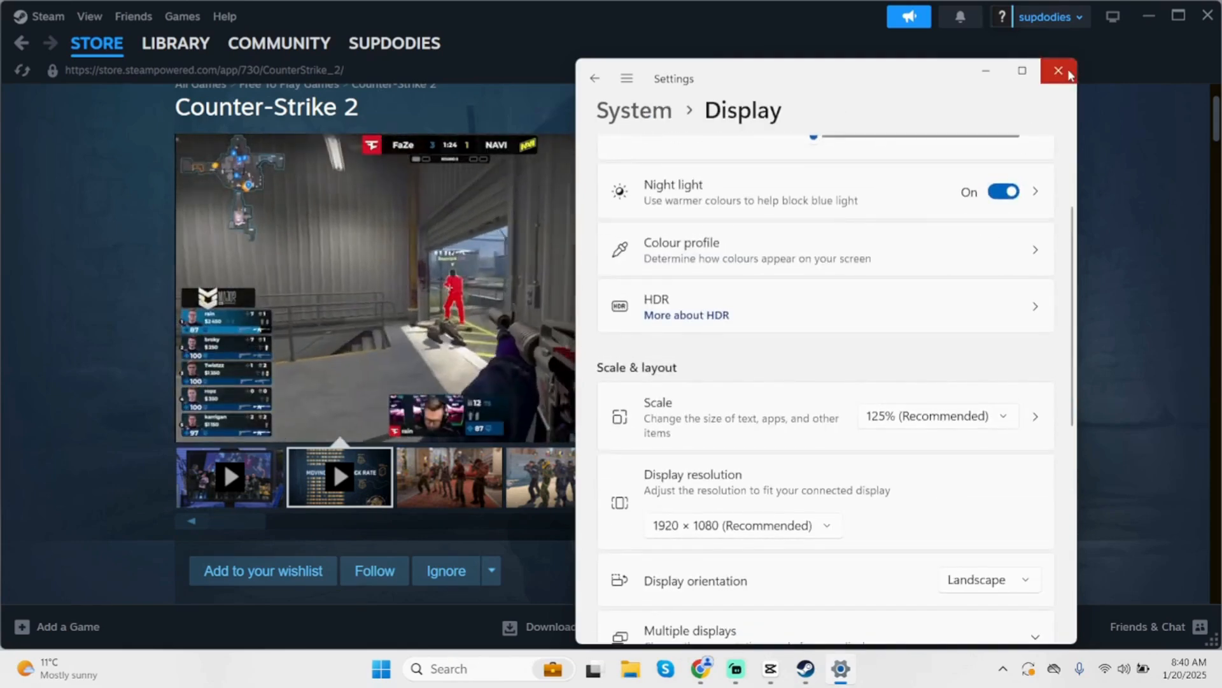
# - Close Settings and switch Steam to the Library listing THE FINALS
pyautogui.click(1059, 70)
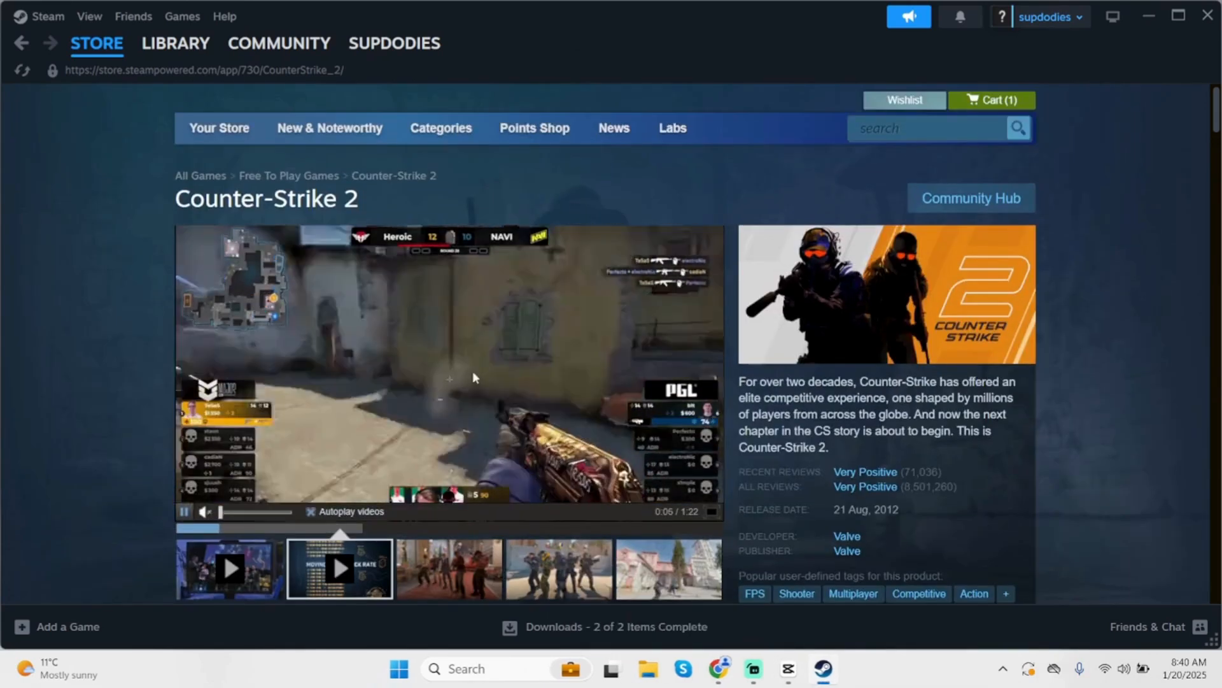
pyautogui.scroll(-3)
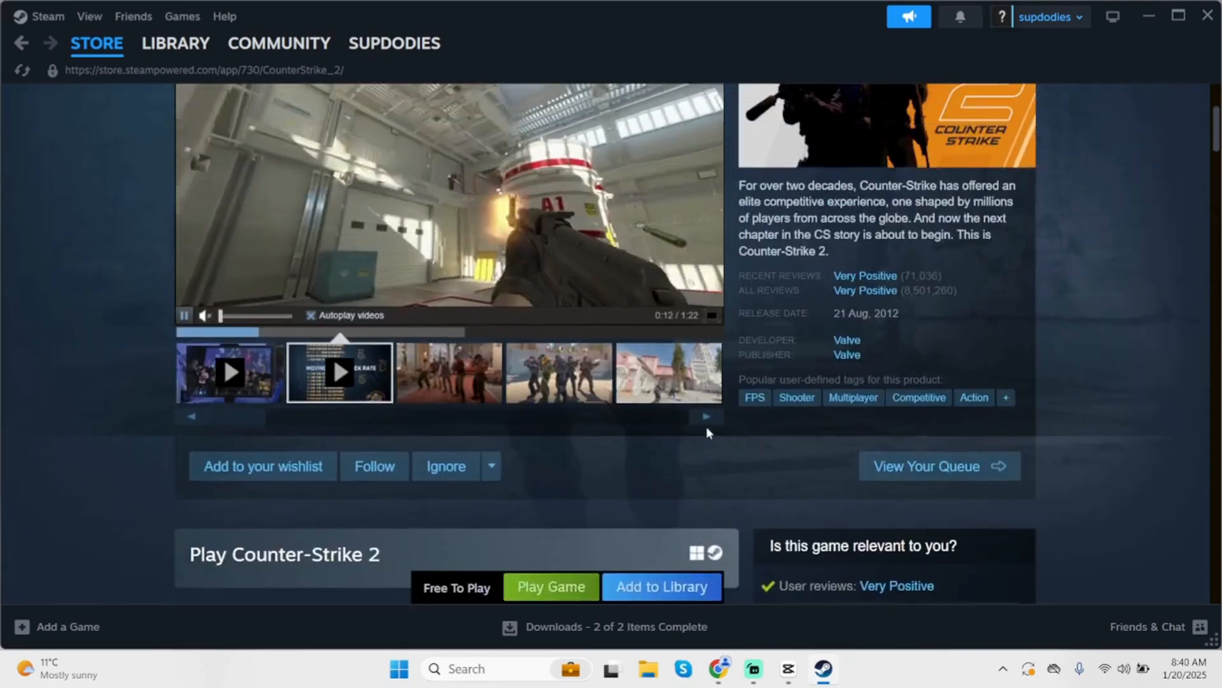
pyautogui.click(175, 43)
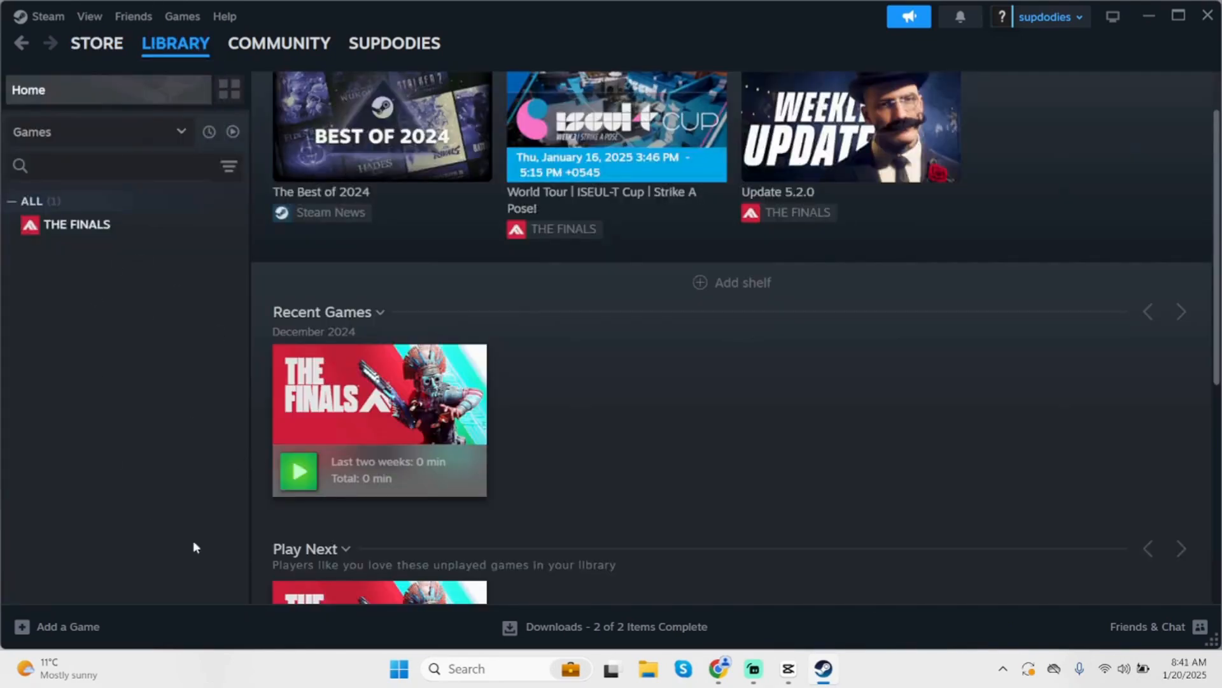
pyautogui.moveTo(199, 274)
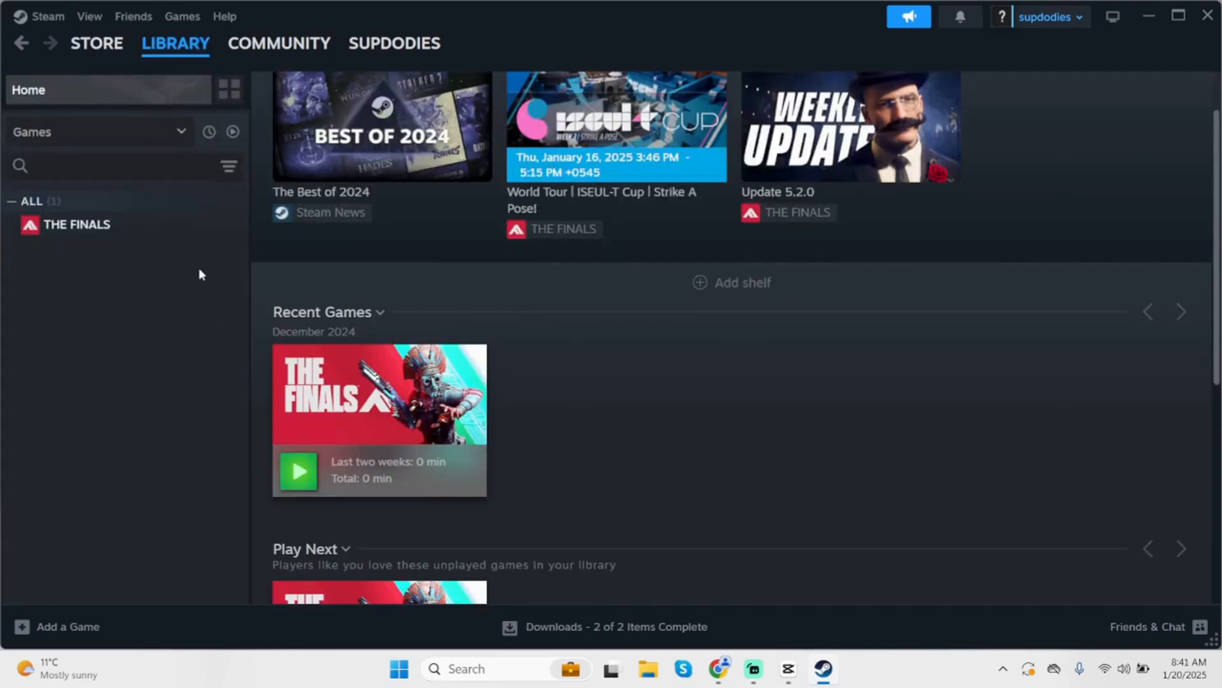
pyautogui.moveTo(76, 225)
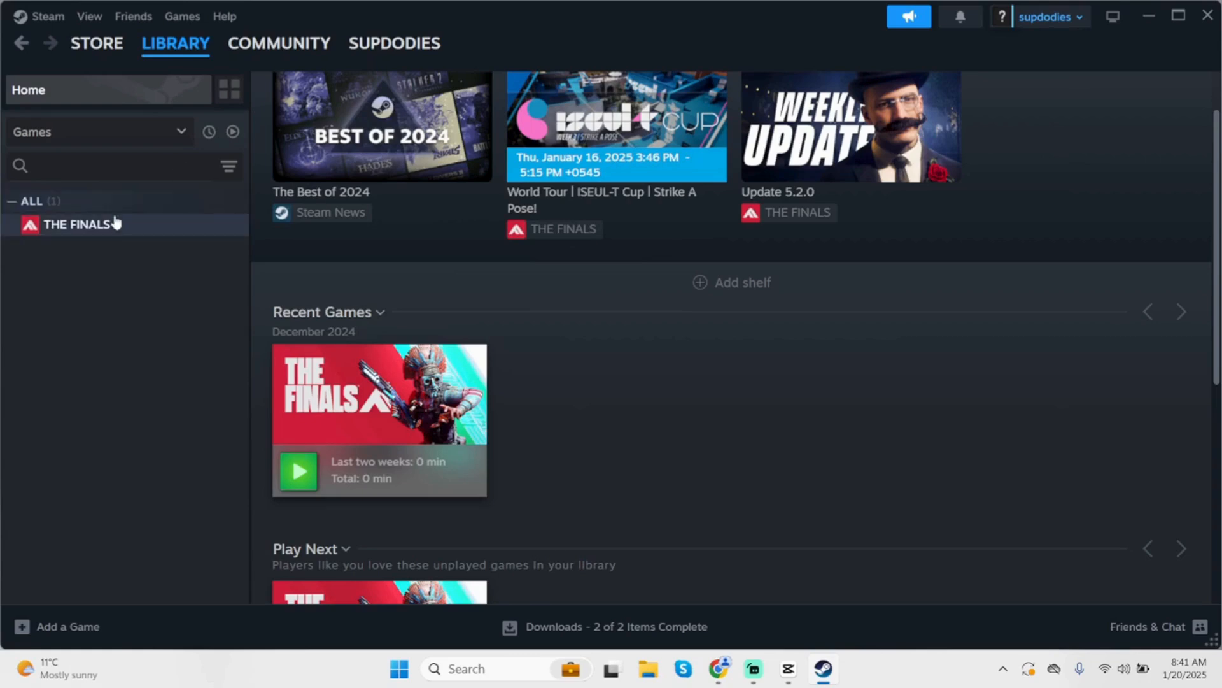
# - Replace THE FINALS launch options -dx12 with -w 1920 -h 1080, then return to the Store
pyautogui.rightClick(76, 225)
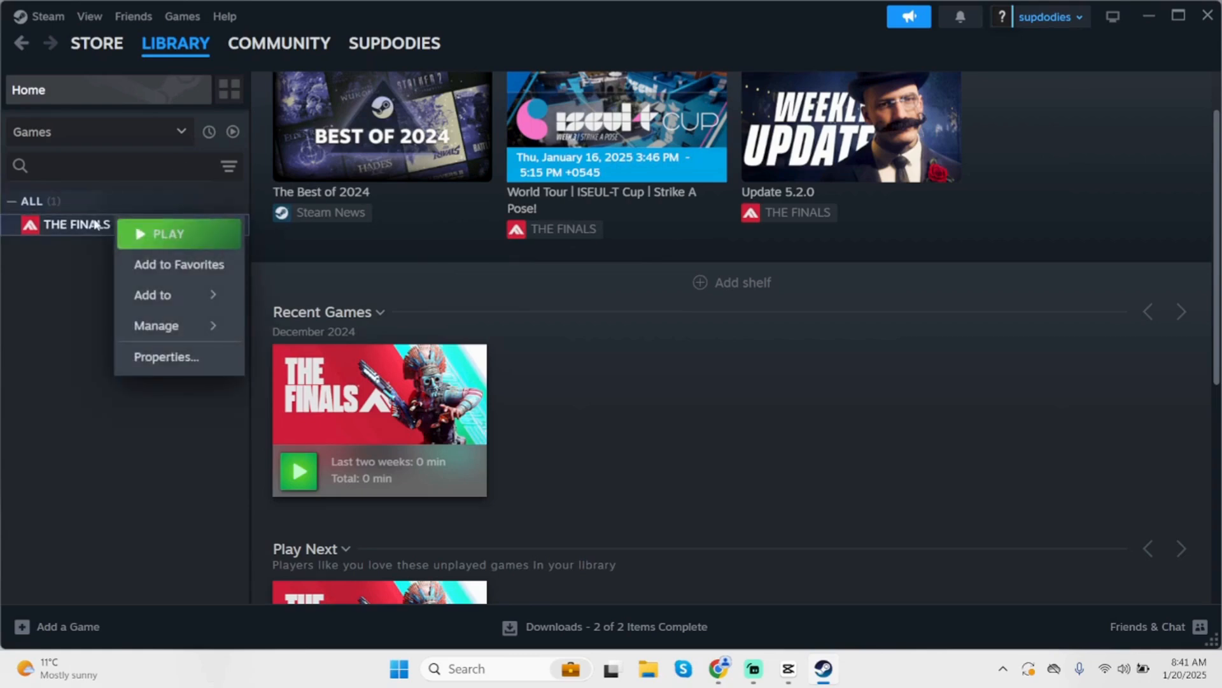
pyautogui.click(164, 357)
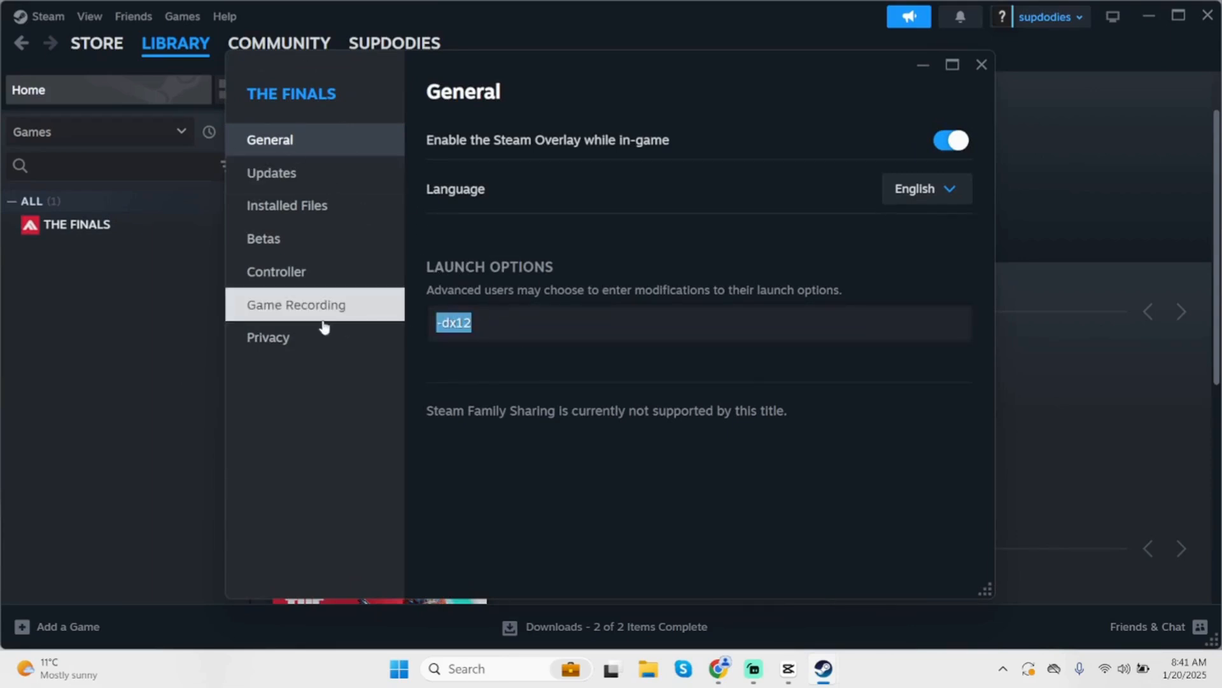
pyautogui.write('-w 1920 -h 1080')
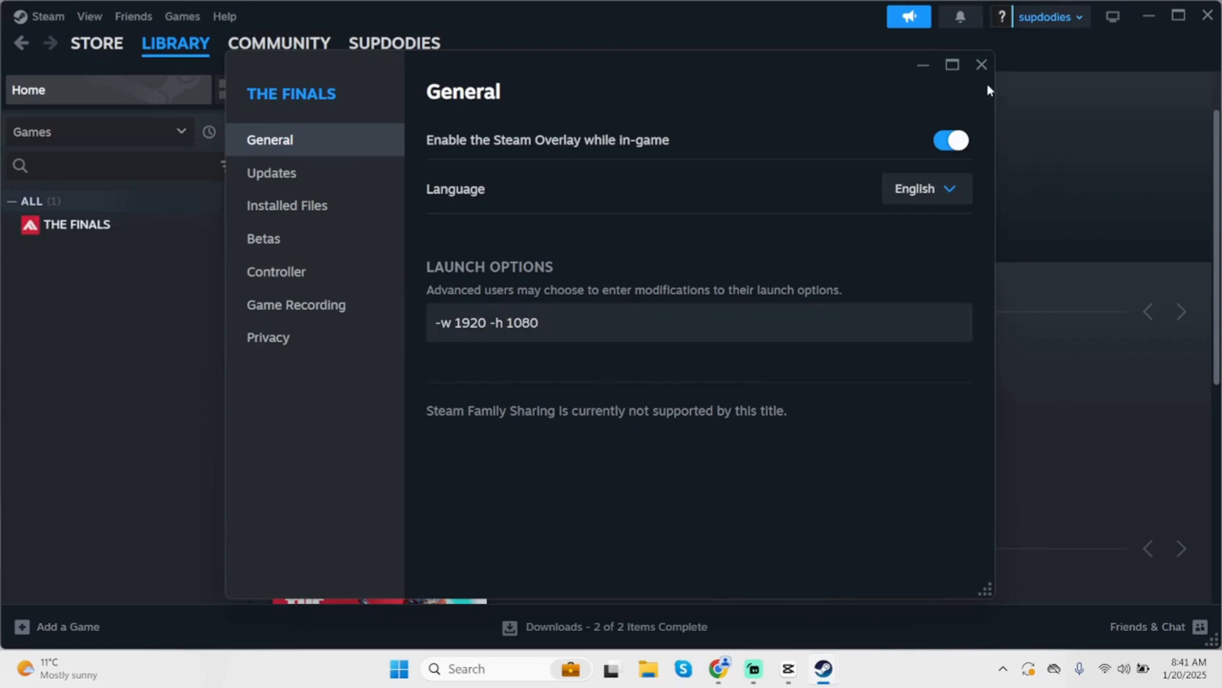
pyautogui.click(982, 65)
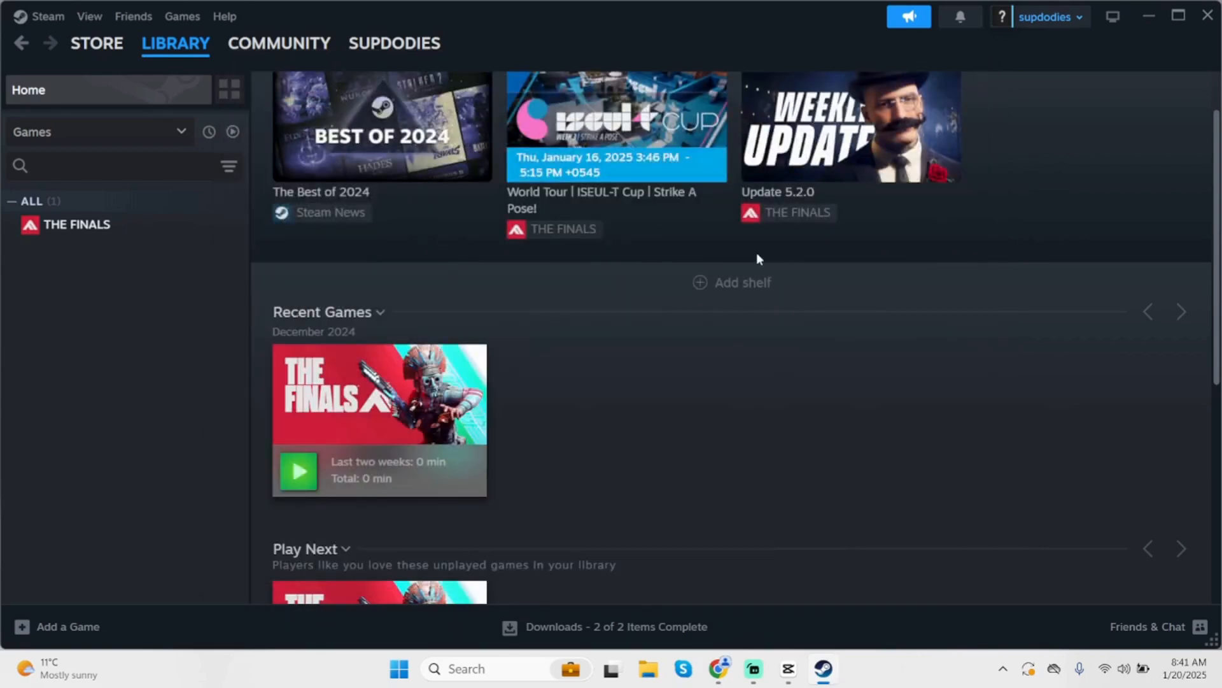
pyautogui.click(96, 43)
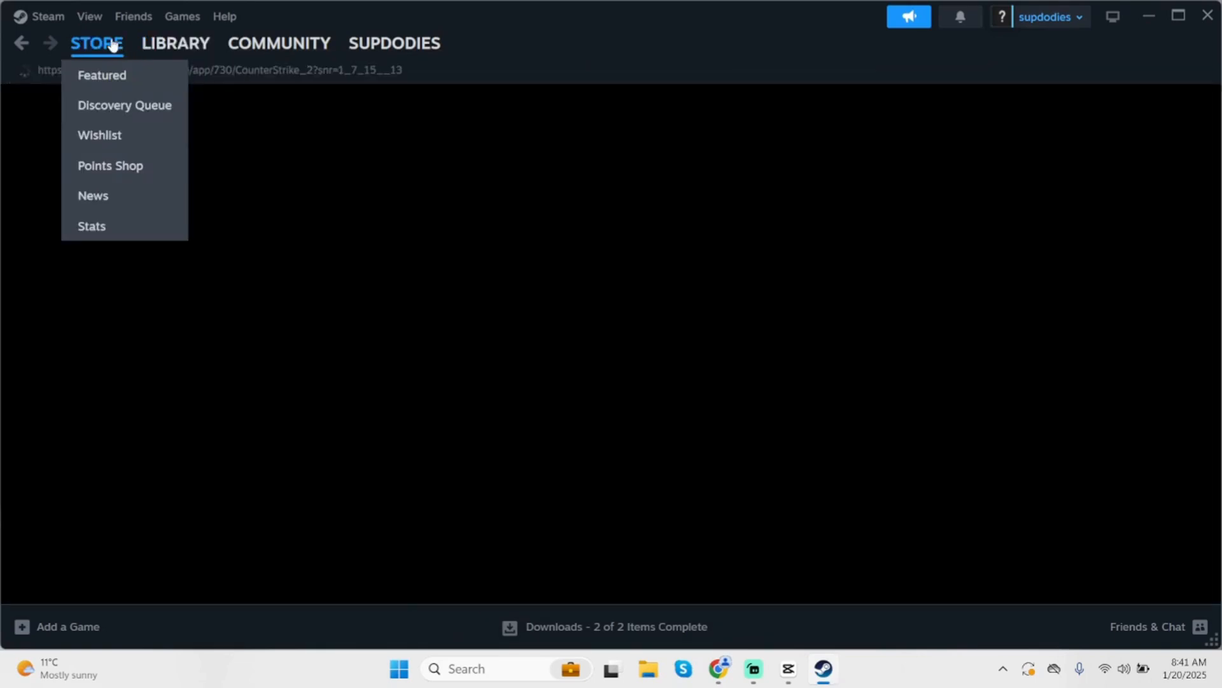